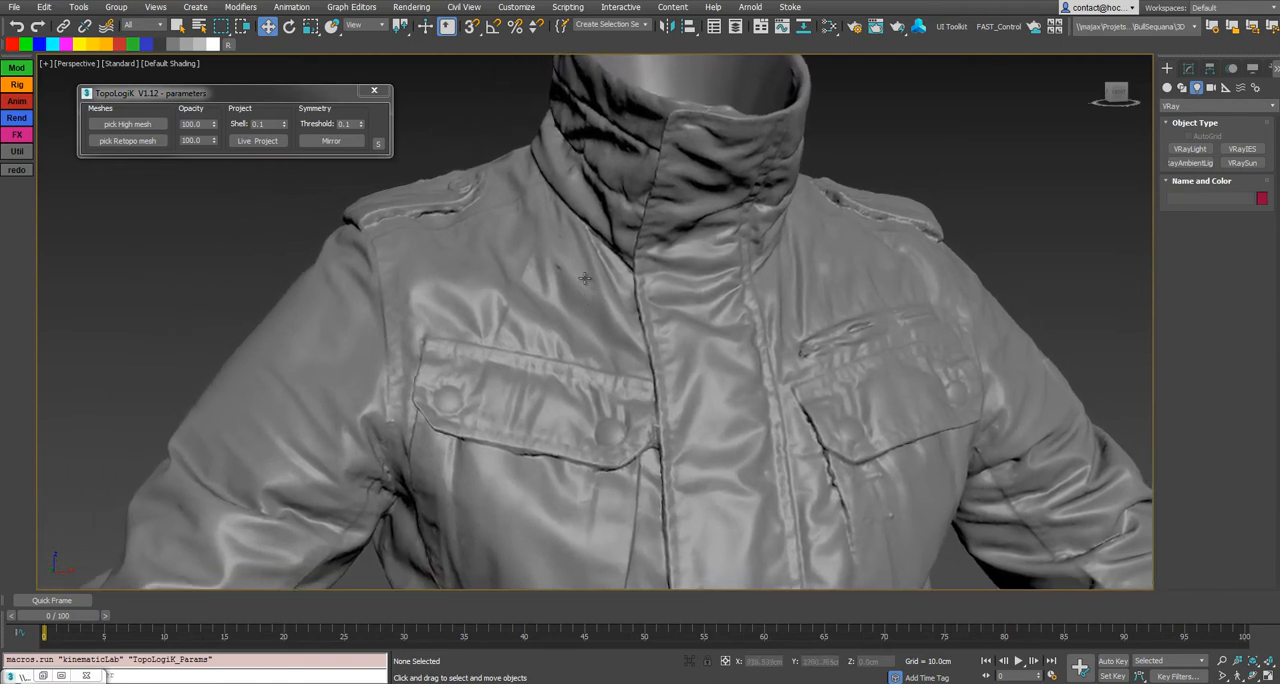
mouse_move(556, 258)
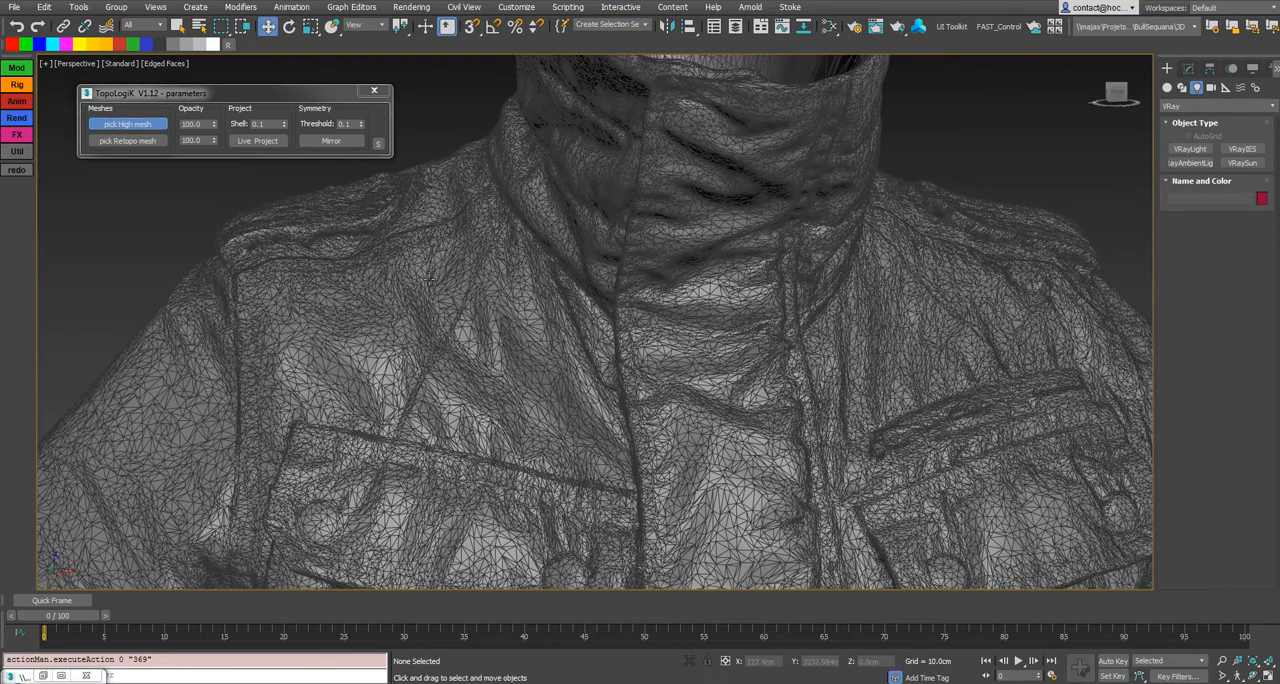
Assign the jacket scan as TopoLogiK high mesh, show its triangle edges, then release it
click(128, 124)
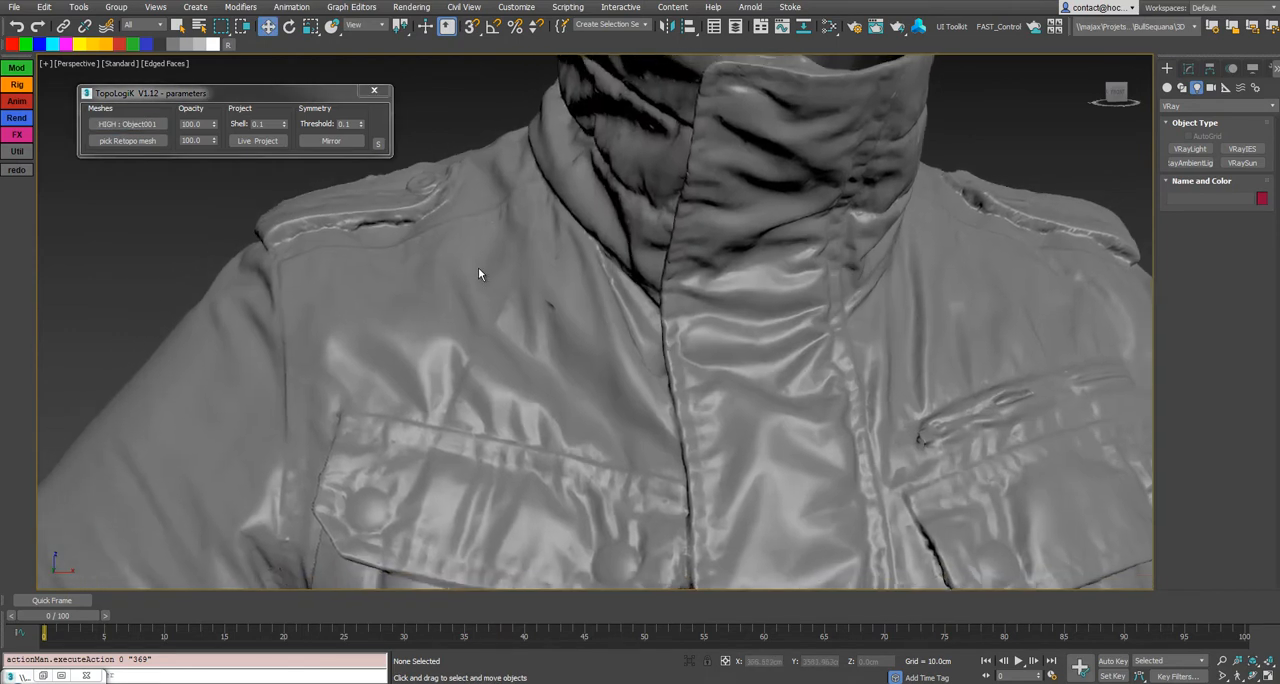
mouse_move(136, 170)
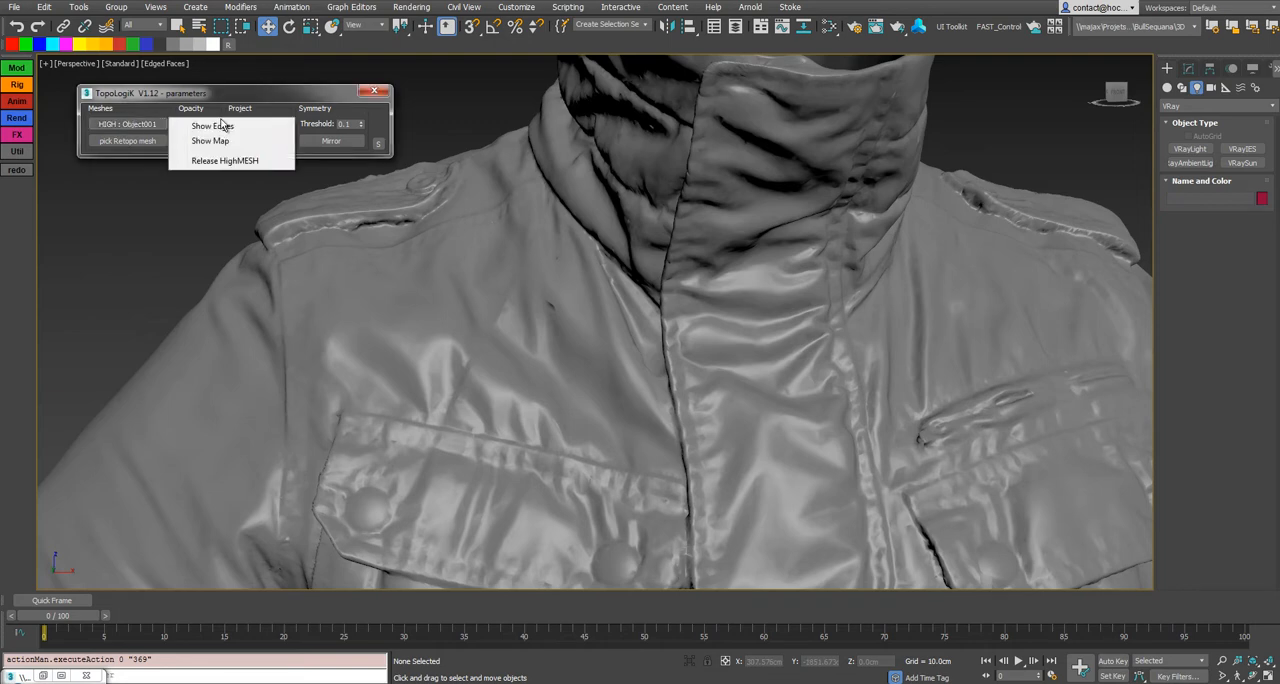
click(212, 126)
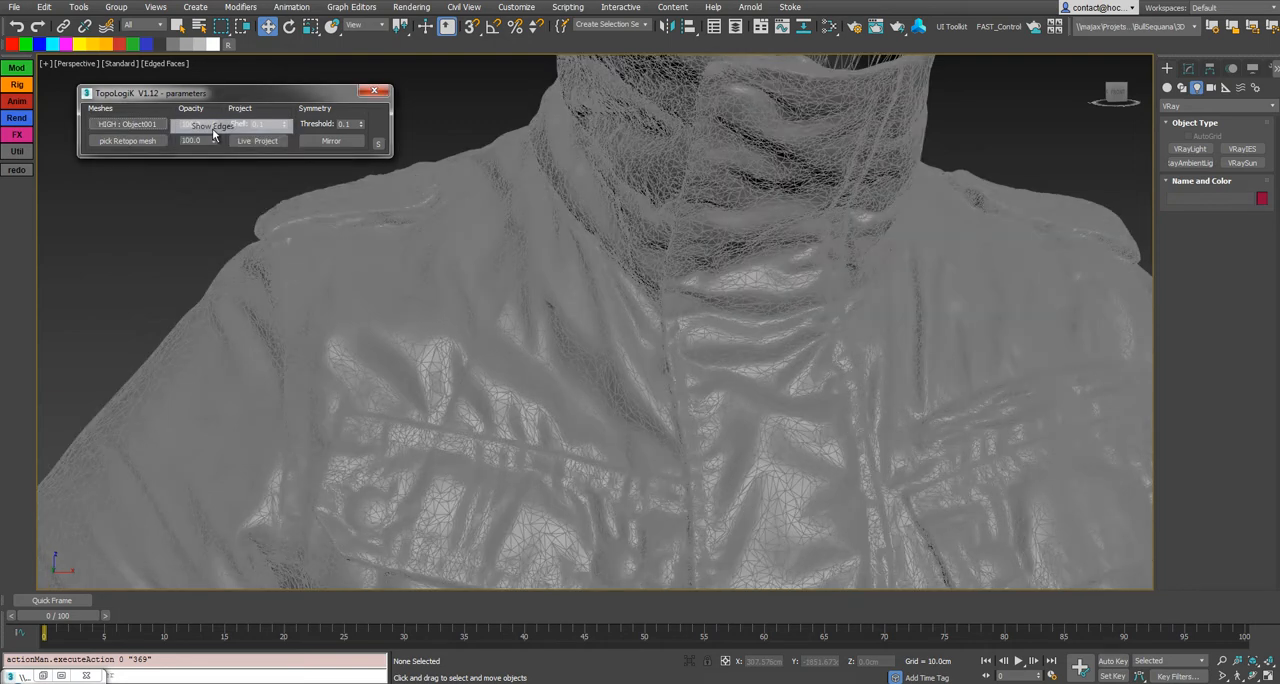
click(212, 124)
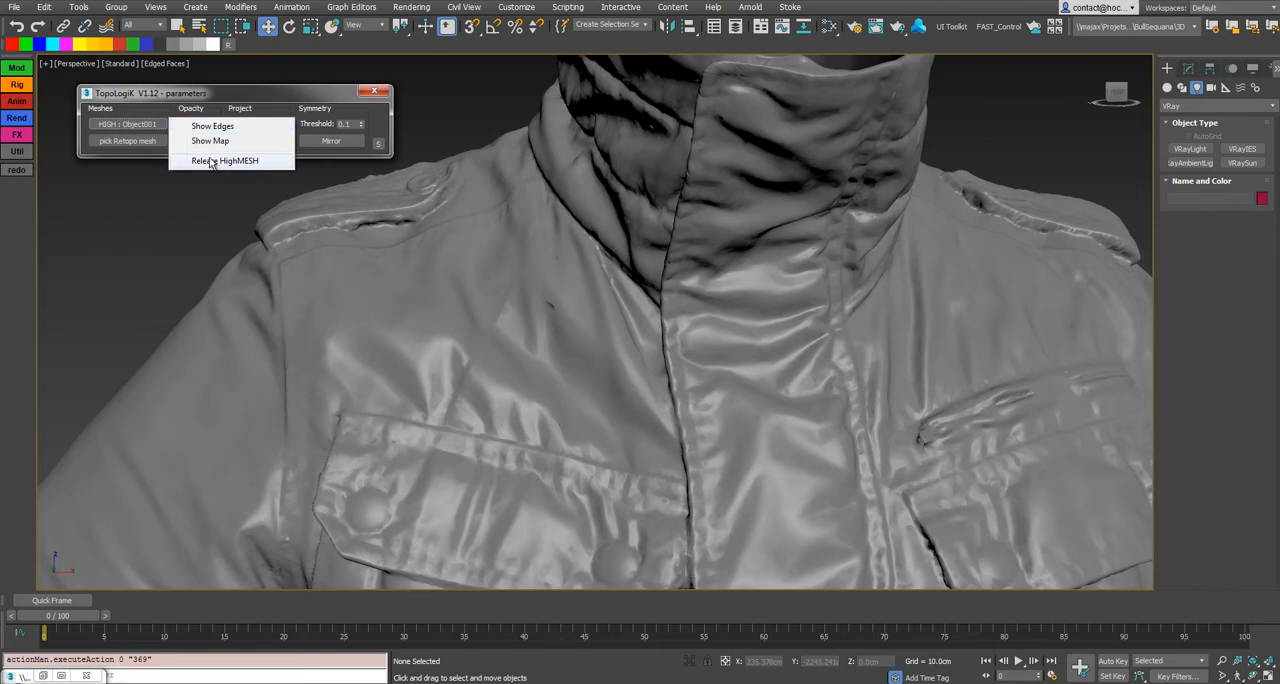
click(224, 160)
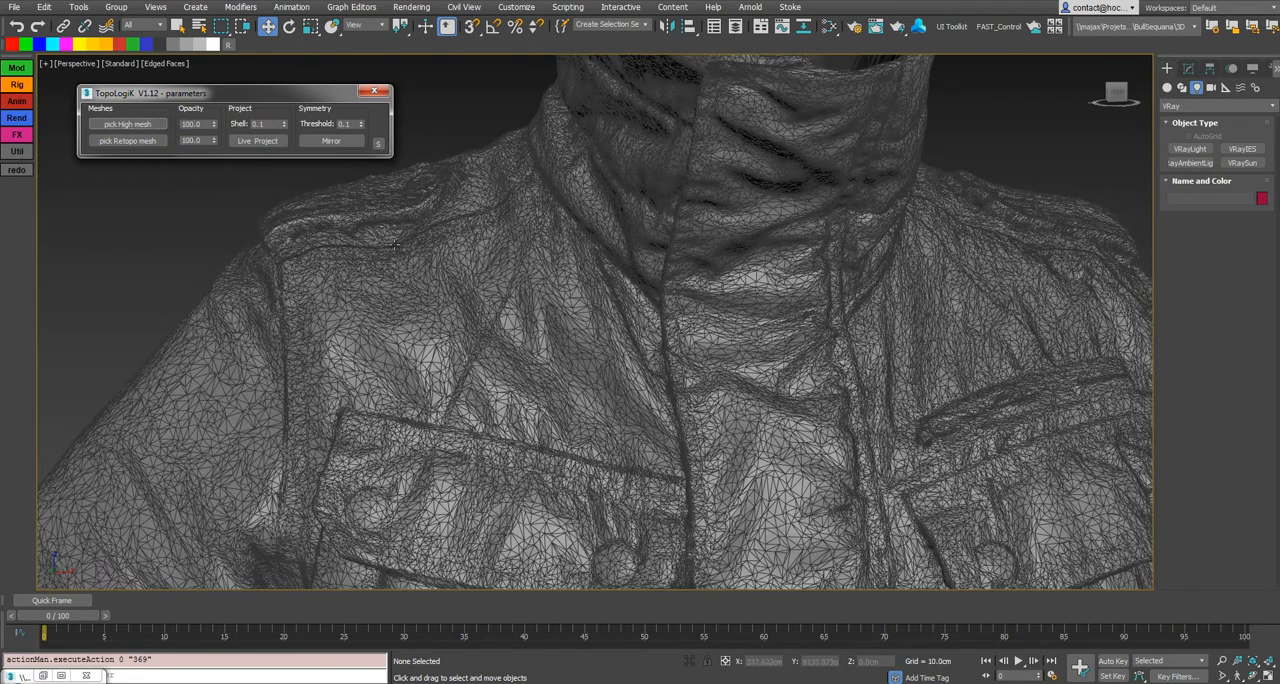
mouse_move(596, 244)
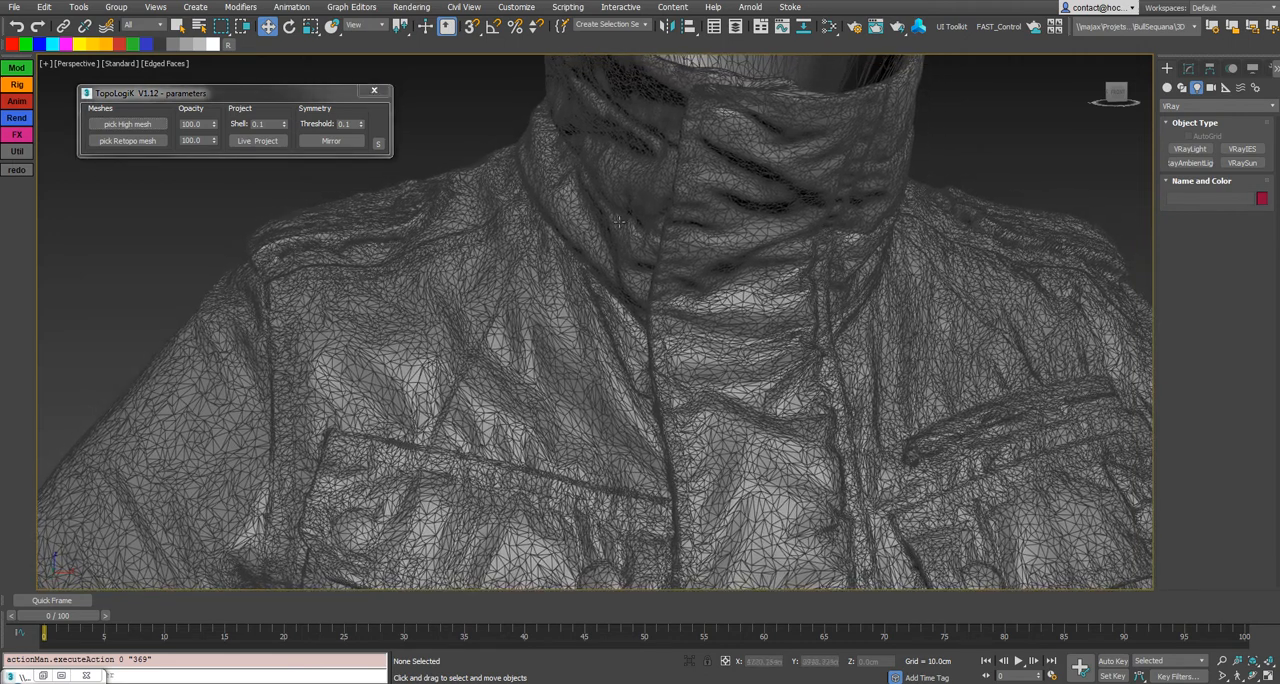
Reassign the jacket scan Object001 as the TopoLogiK high mesh via Pick High mesh
click(736, 26)
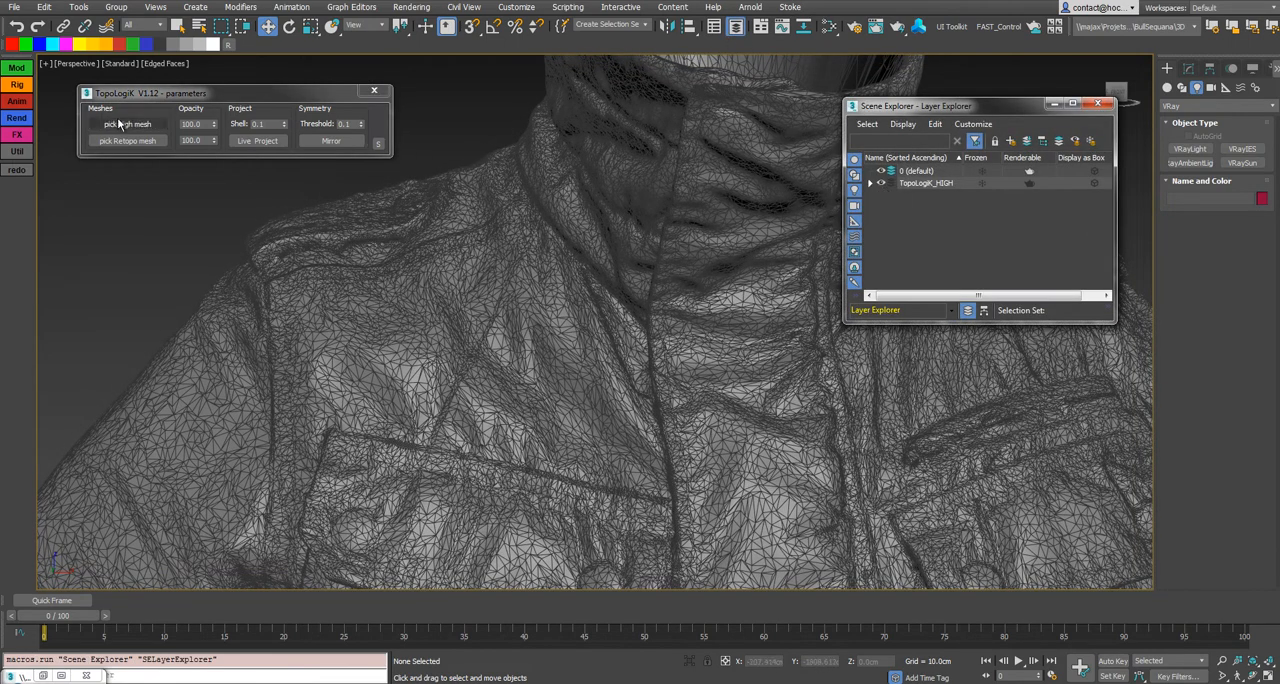
click(128, 124)
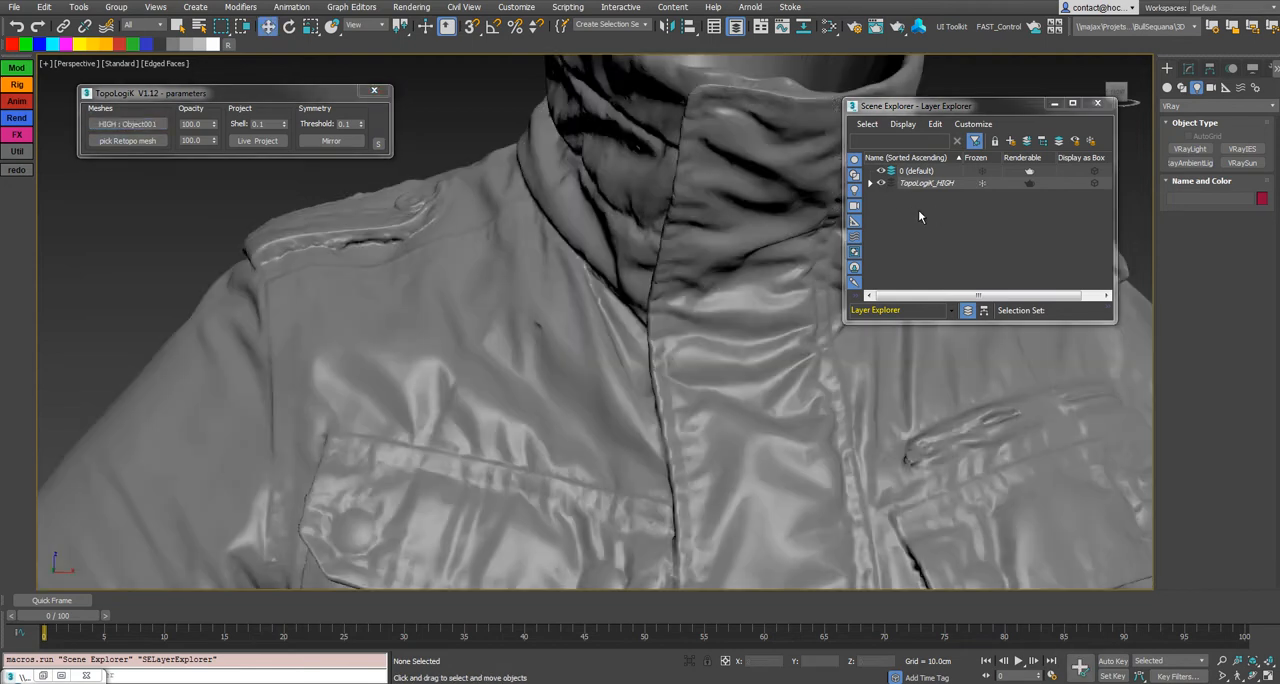
click(870, 184)
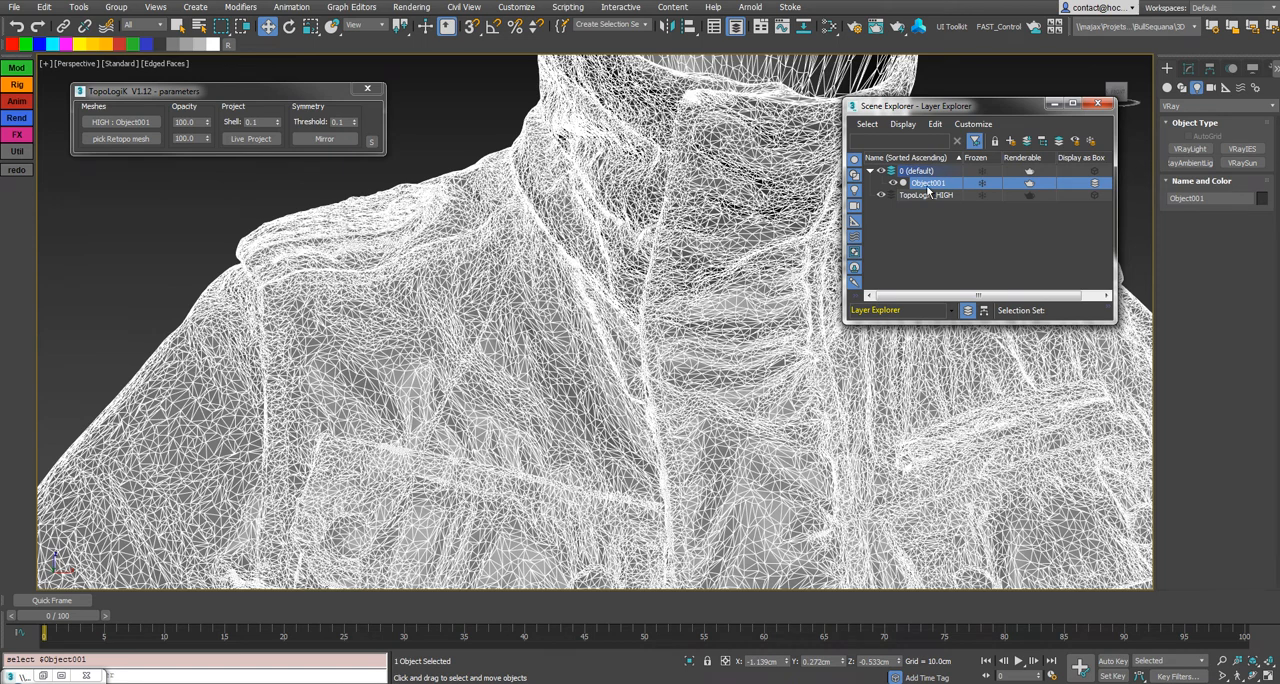
mouse_move(912, 204)
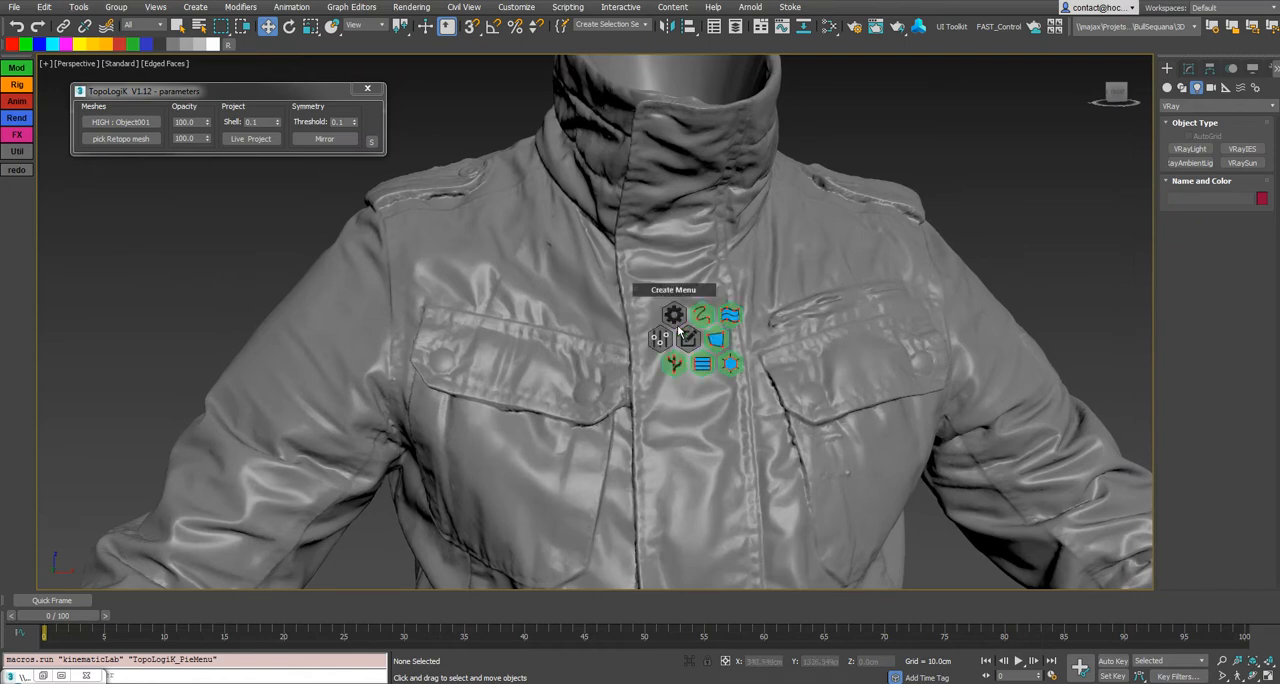
Browse the TopoLogiK Settings Menu, then activate a creation tool from the Create Menu
click(674, 314)
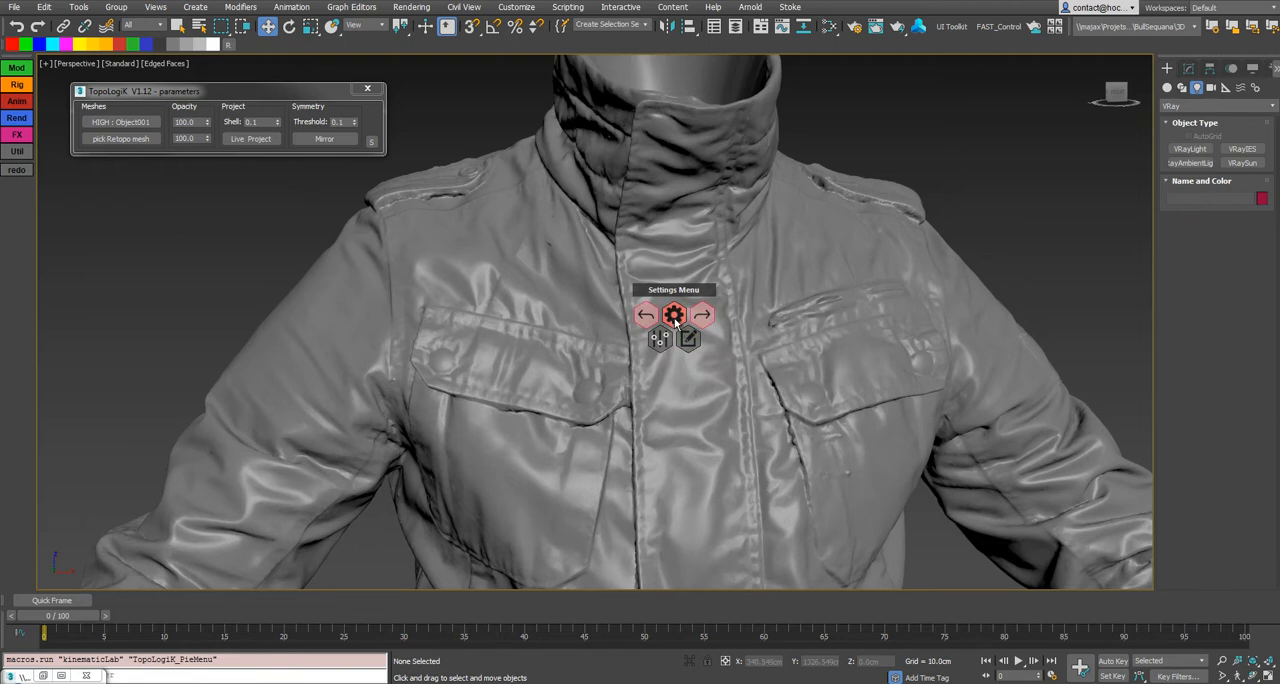
mouse_move(680, 332)
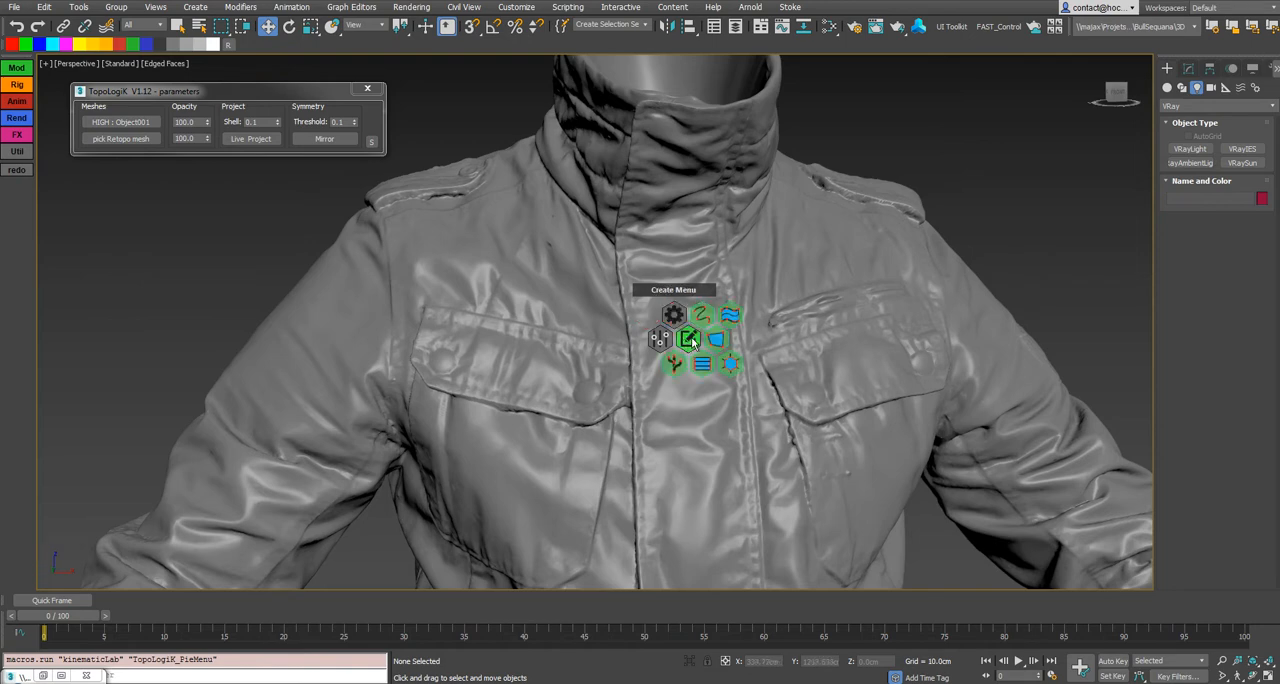
click(688, 338)
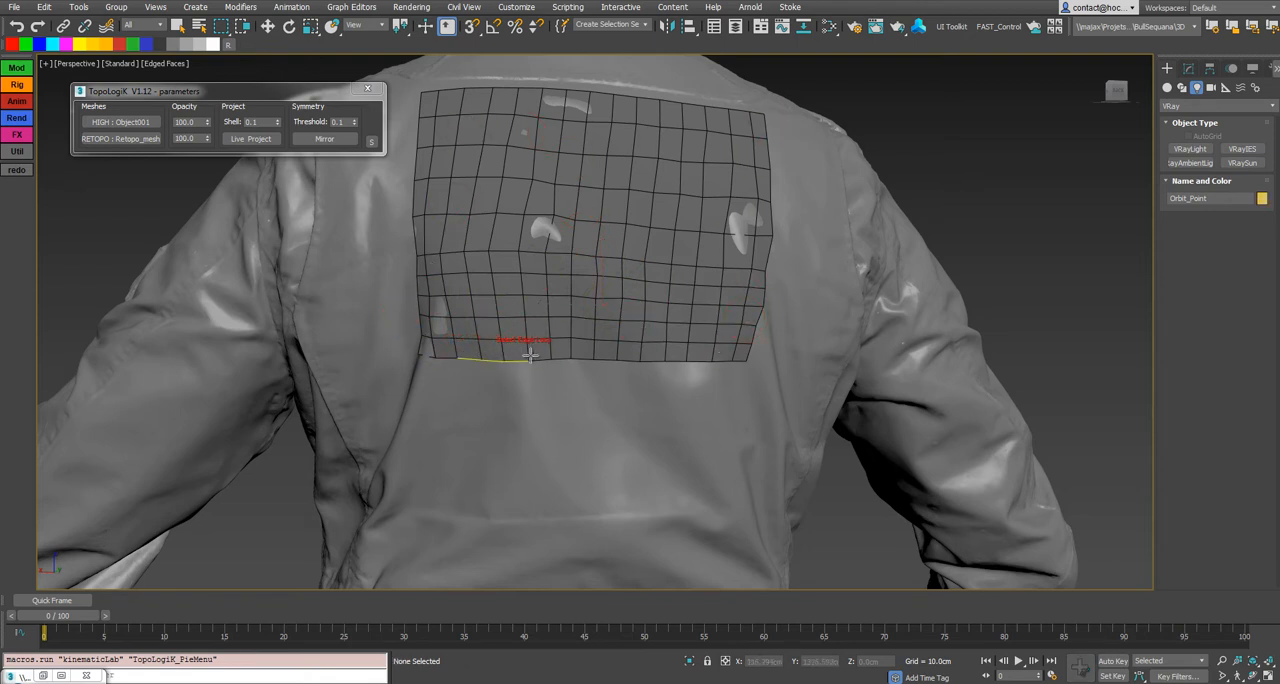
mouse_move(676, 350)
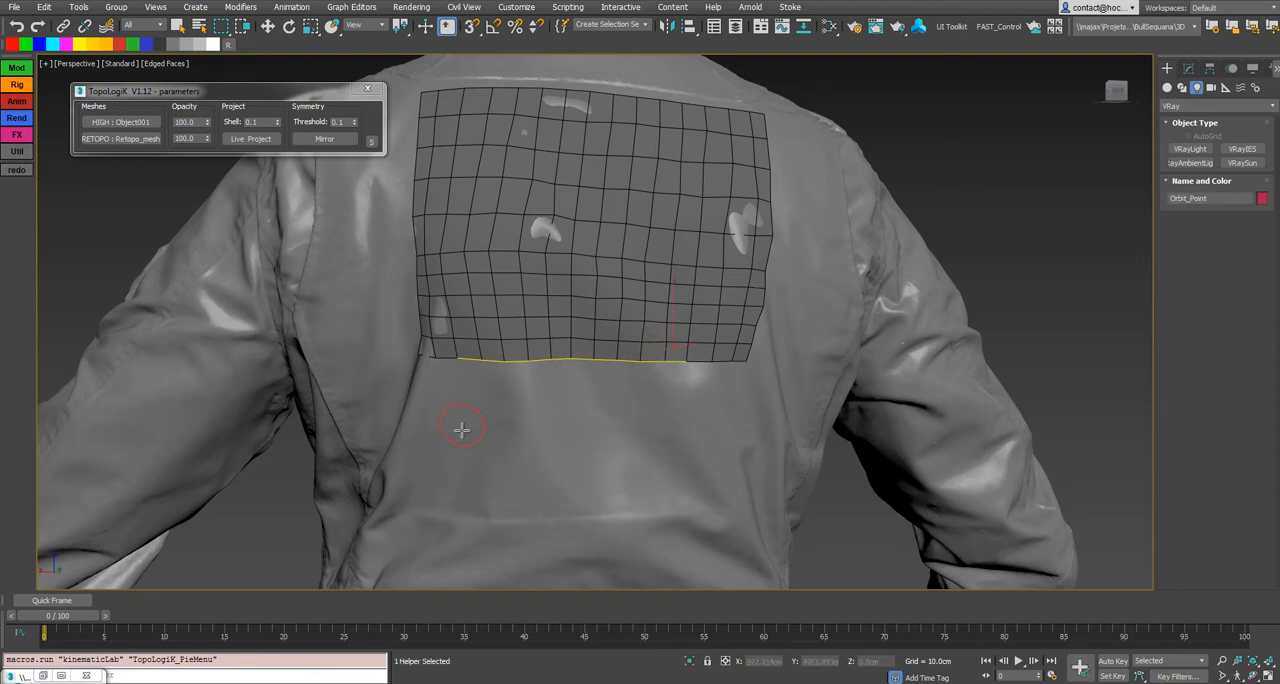
Extrude new quad rows downward from the grid's bottom border, then select its left border edge
drag(464, 428, 680, 424)
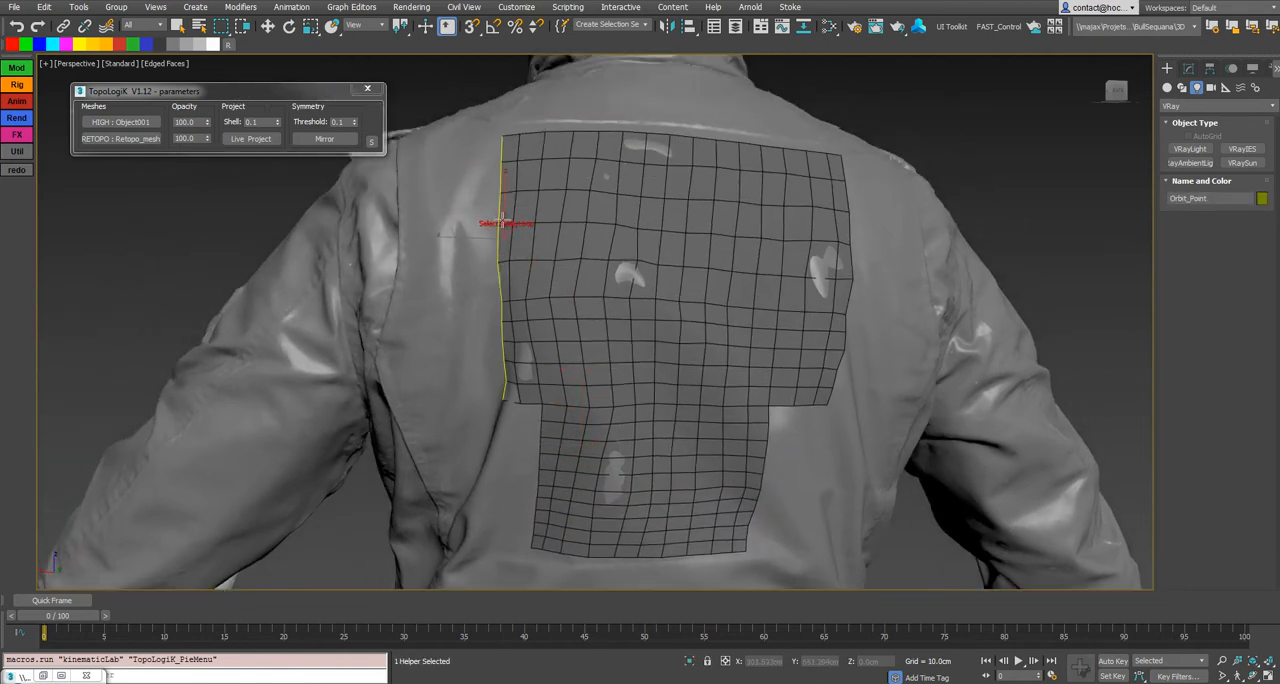
click(456, 280)
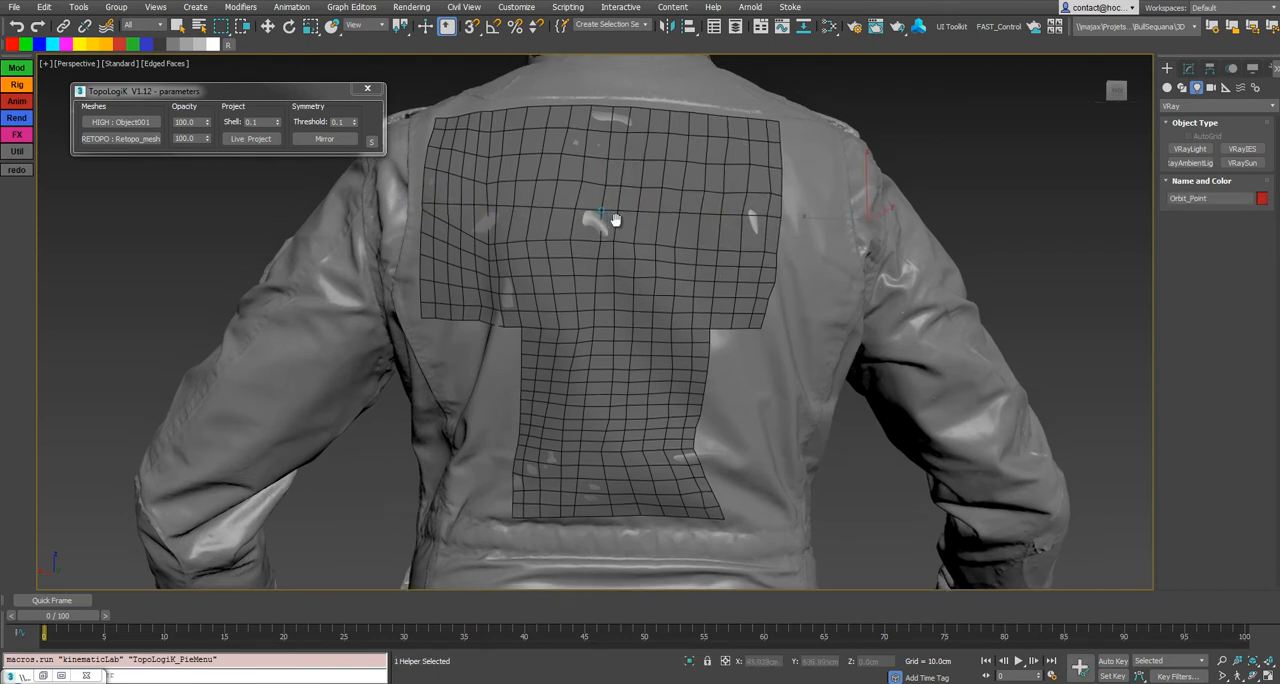
Adjust the T-shaped retopo grid through its TopoLogiK right-click options and deselect
right_click(616, 218)
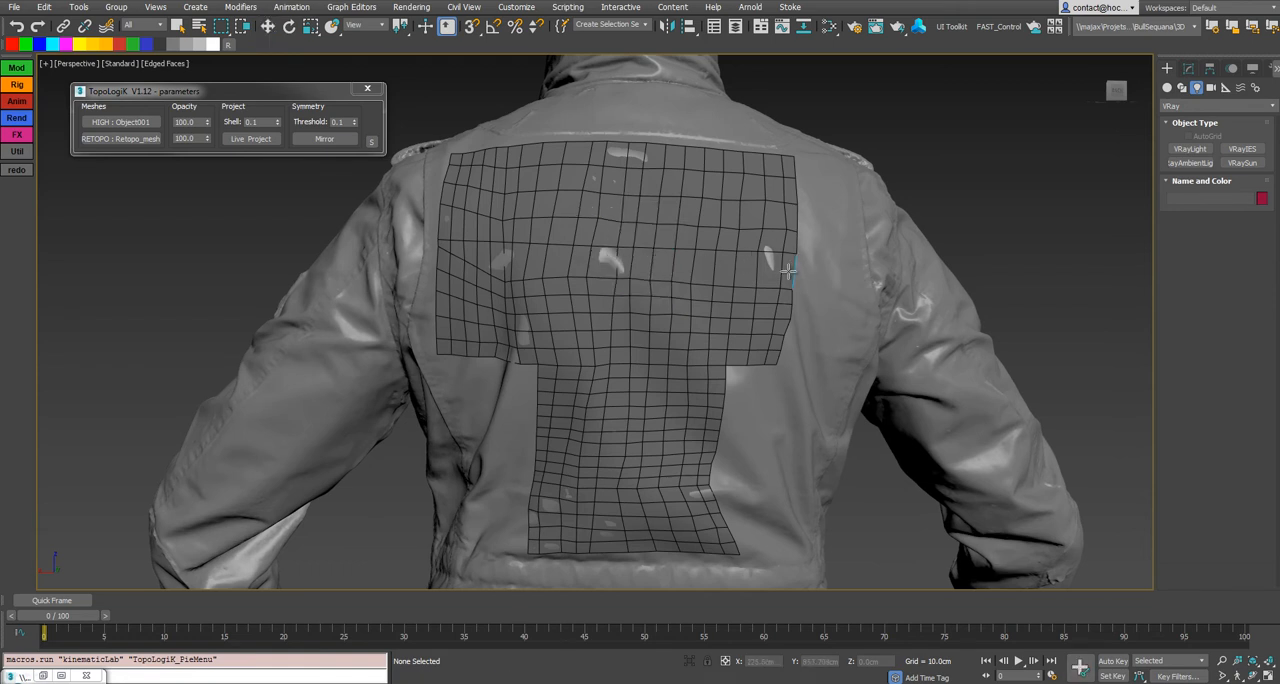
click(790, 270)
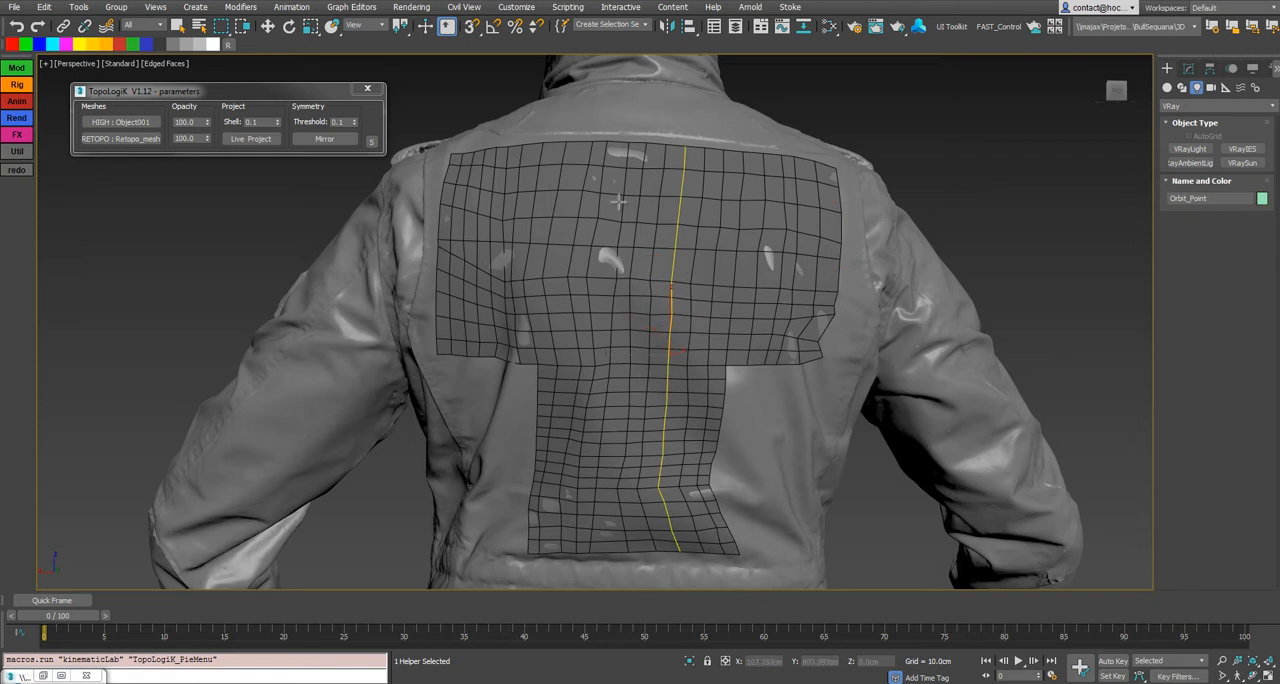
mouse_move(652, 338)
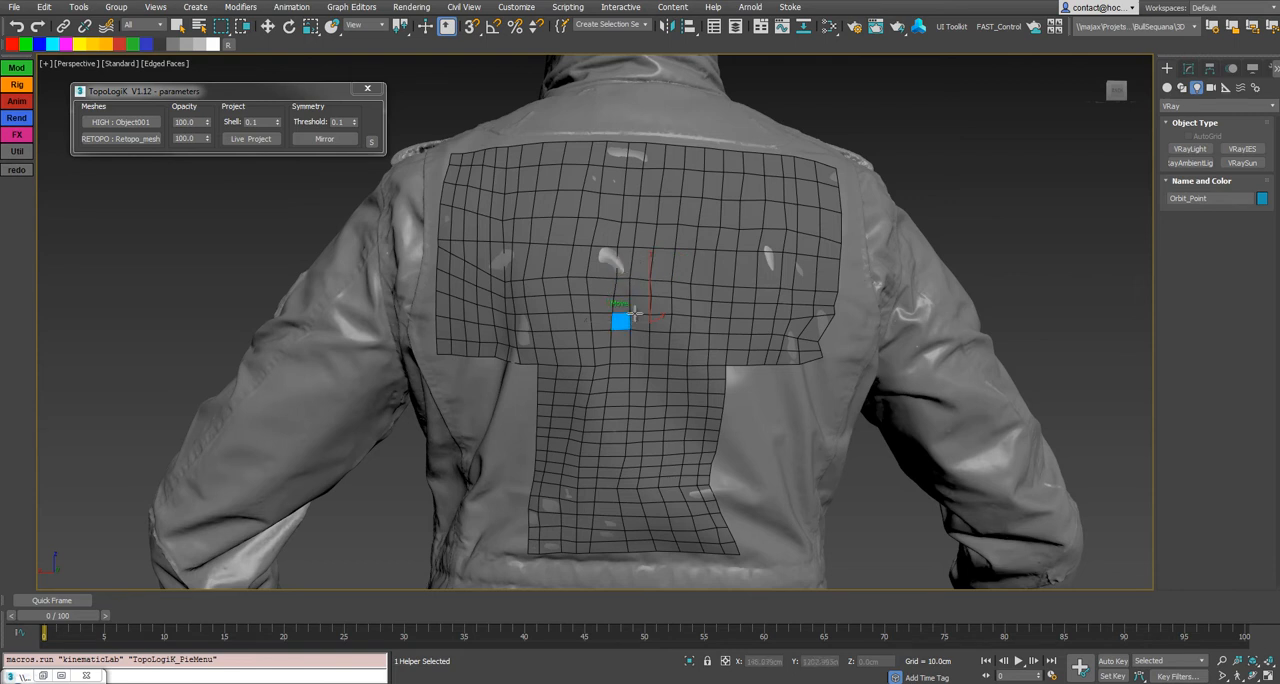
drag(620, 320, 640, 264)
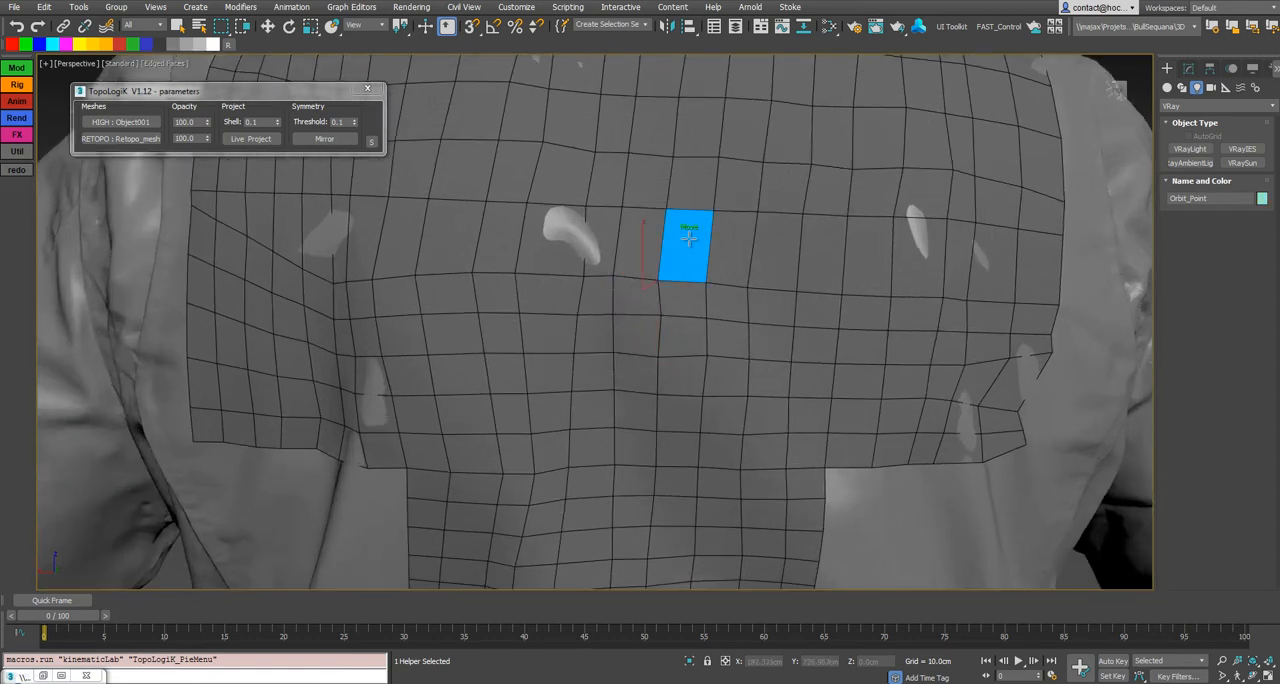
drag(688, 246, 640, 240)
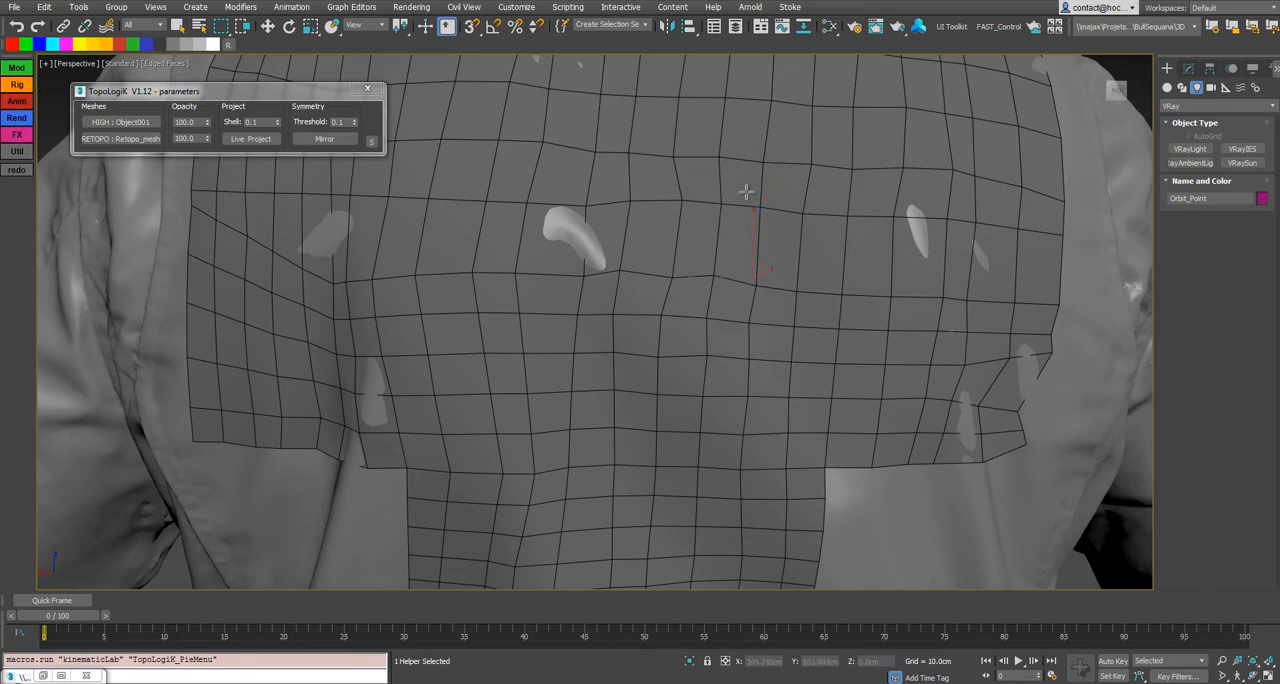
click(608, 186)
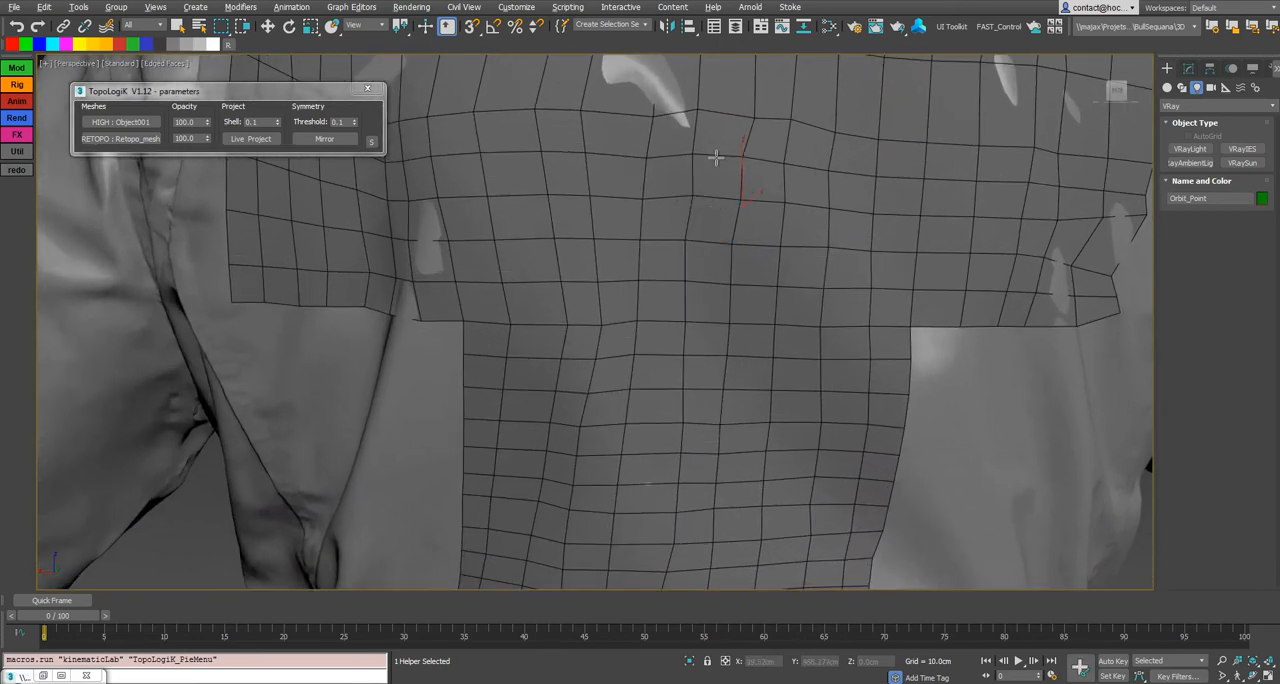
Inset selected grid faces, then chamfer a row of vertices into diamond-shaped openings
click(708, 264)
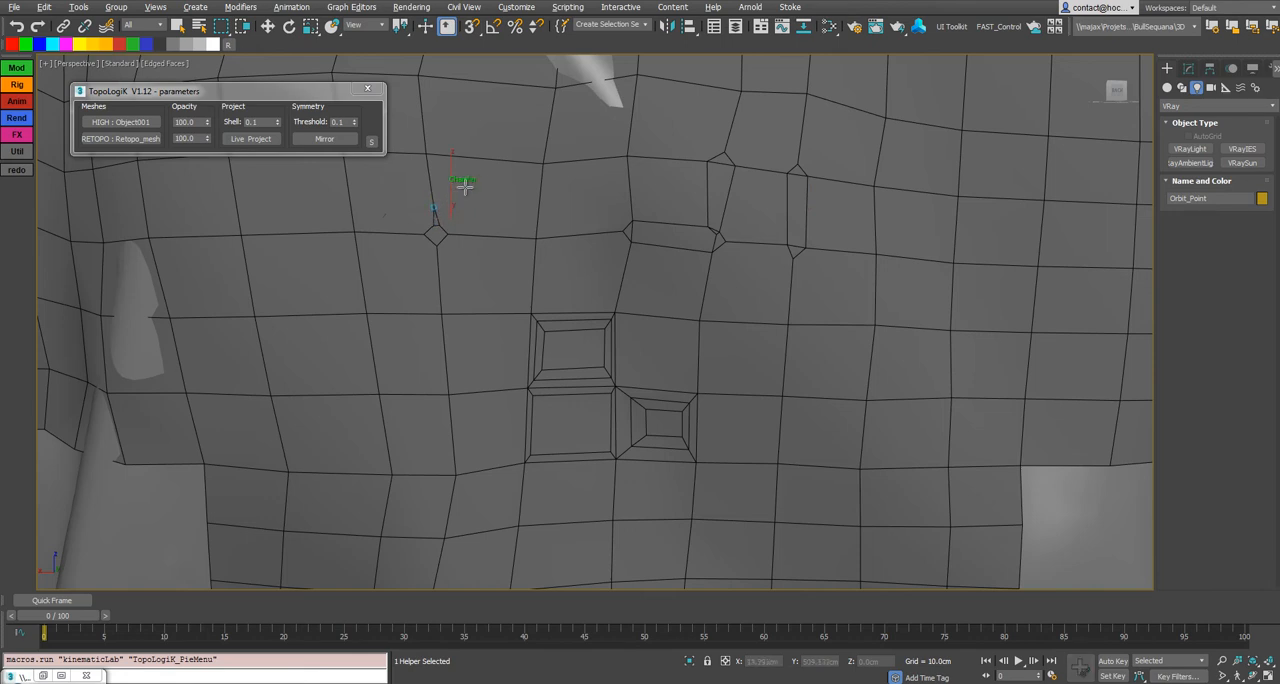
click(580, 248)
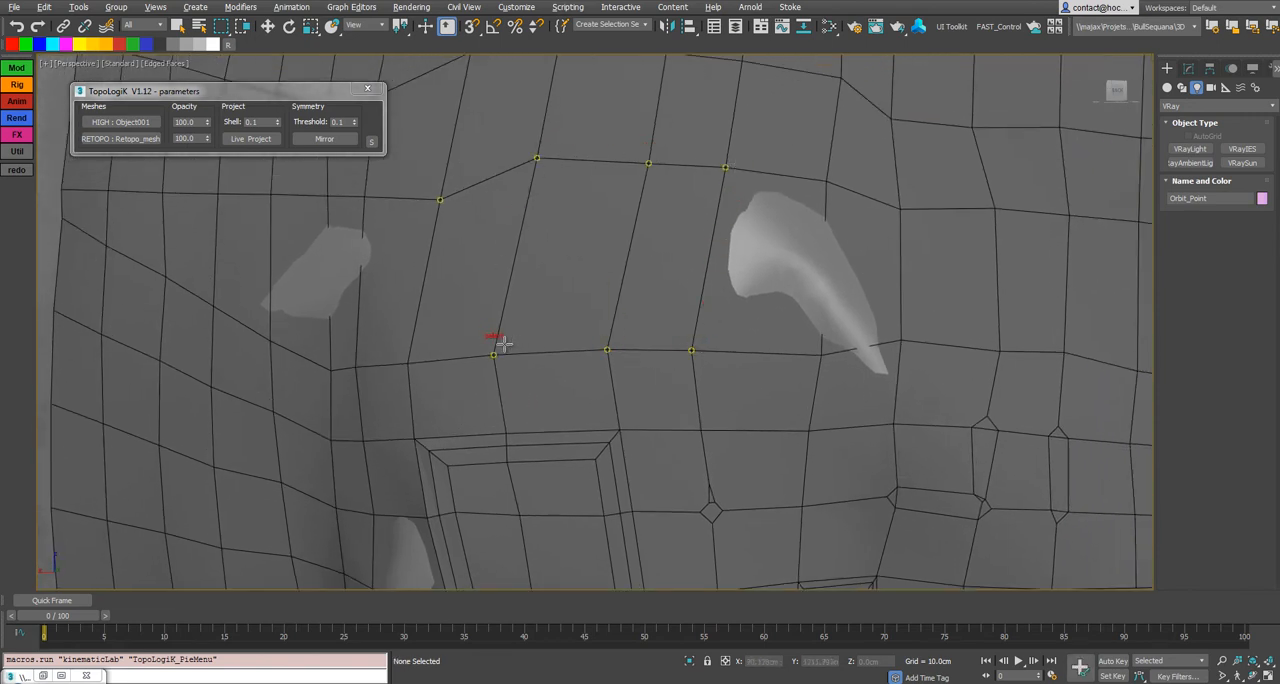
click(494, 352)
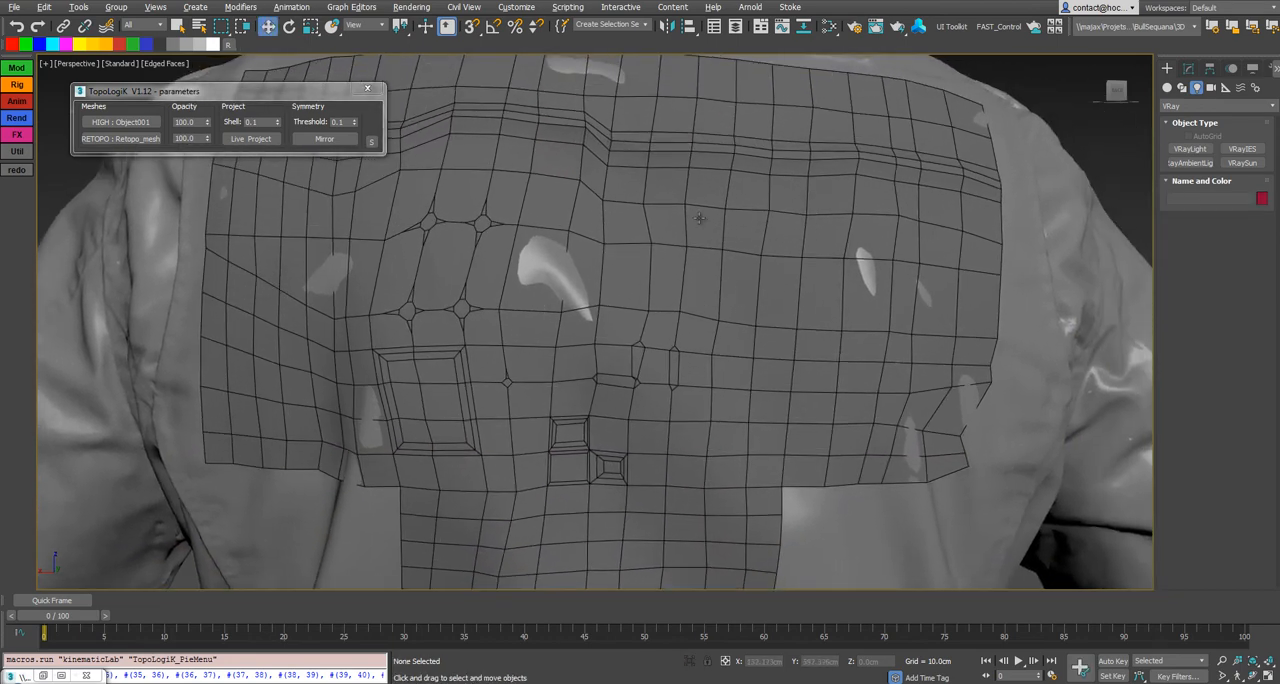
Circularize an edge loop on the grid's right side and tune it in the radial Settings Menu
right_click(700, 218)
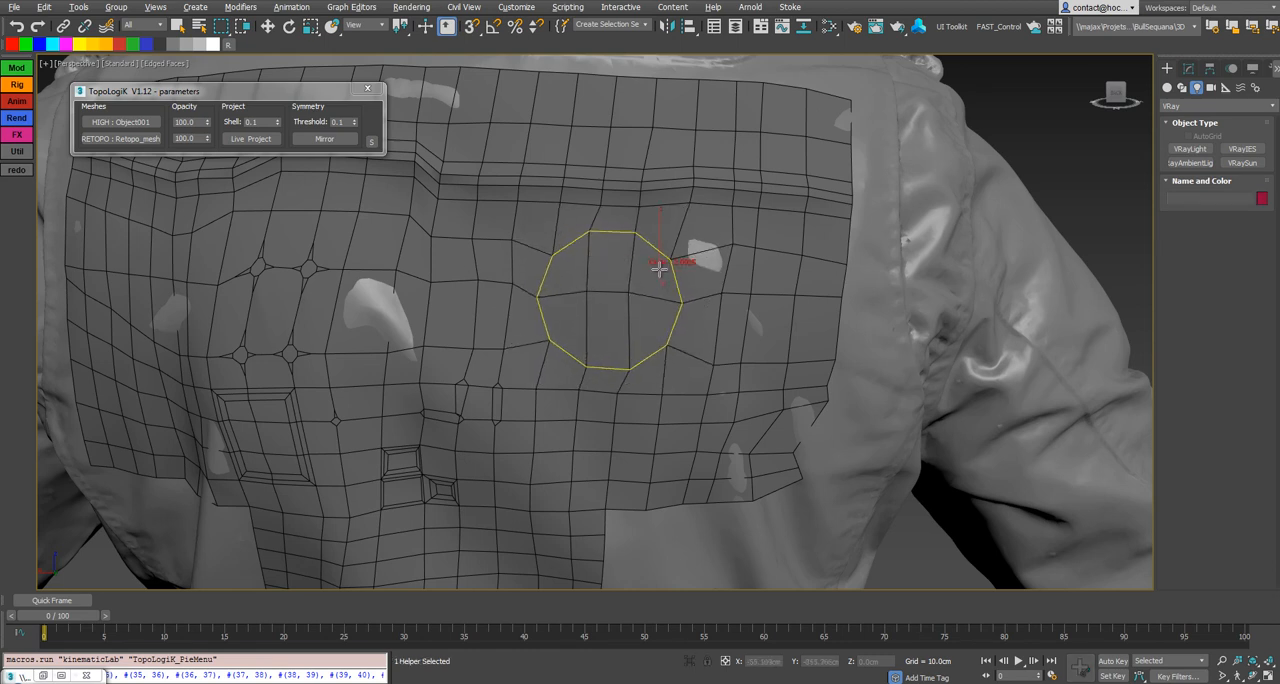
click(660, 264)
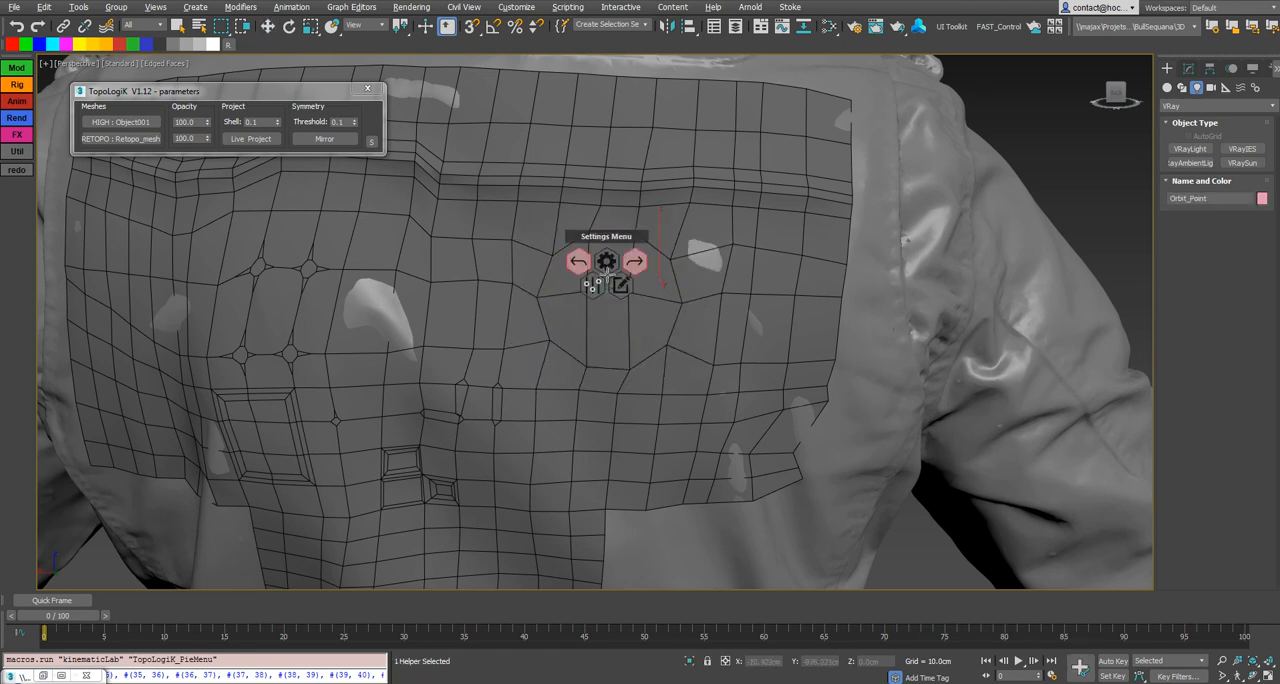
click(650, 270)
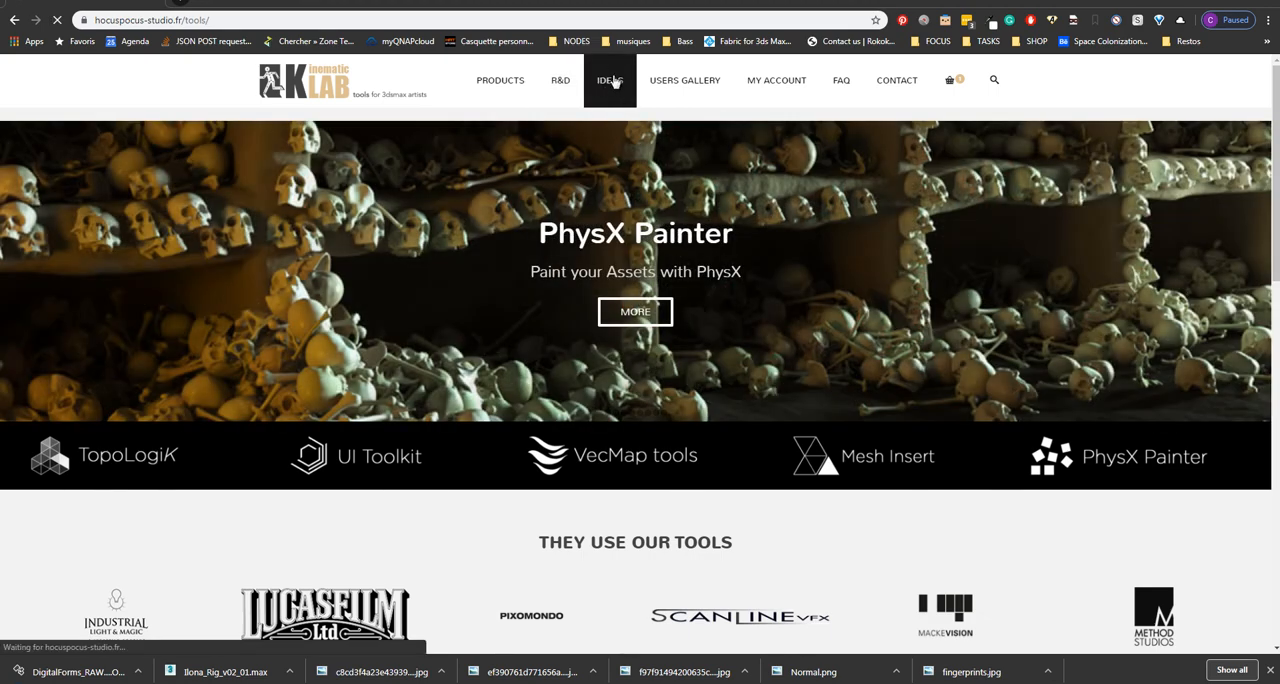
Go to the Kinematic LAB Ideas page and begin adding details for a new idea
click(608, 80)
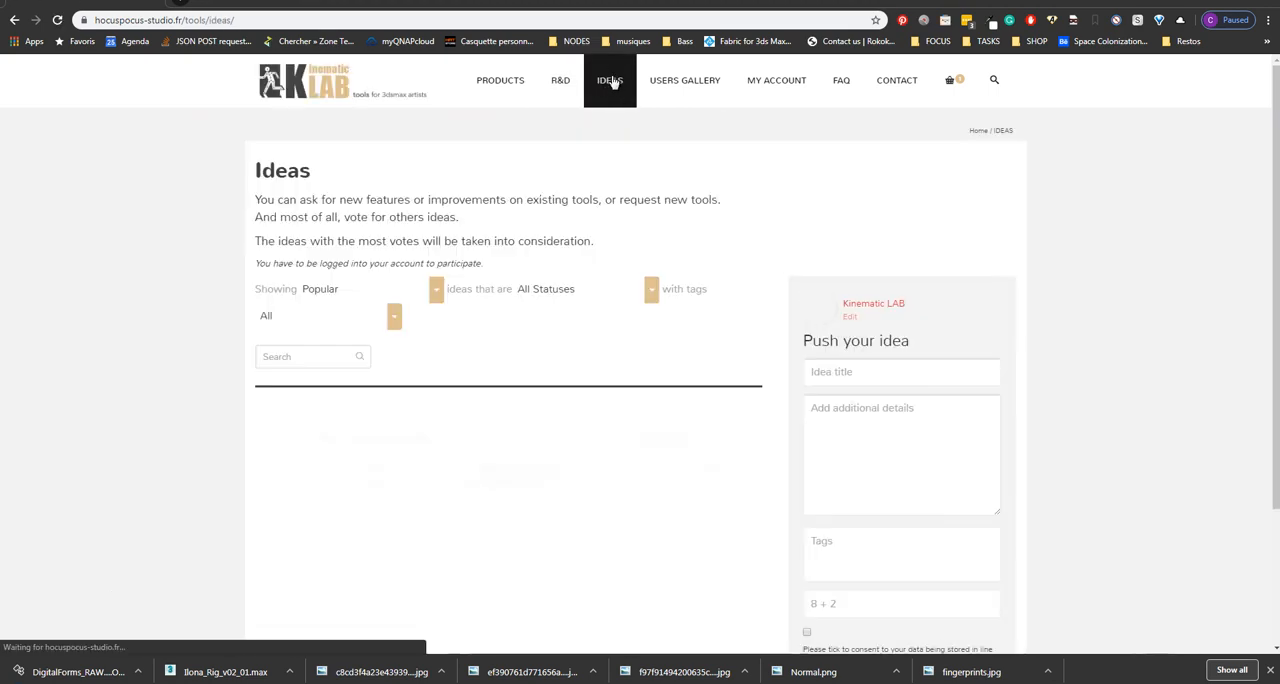
scroll(down, 3)
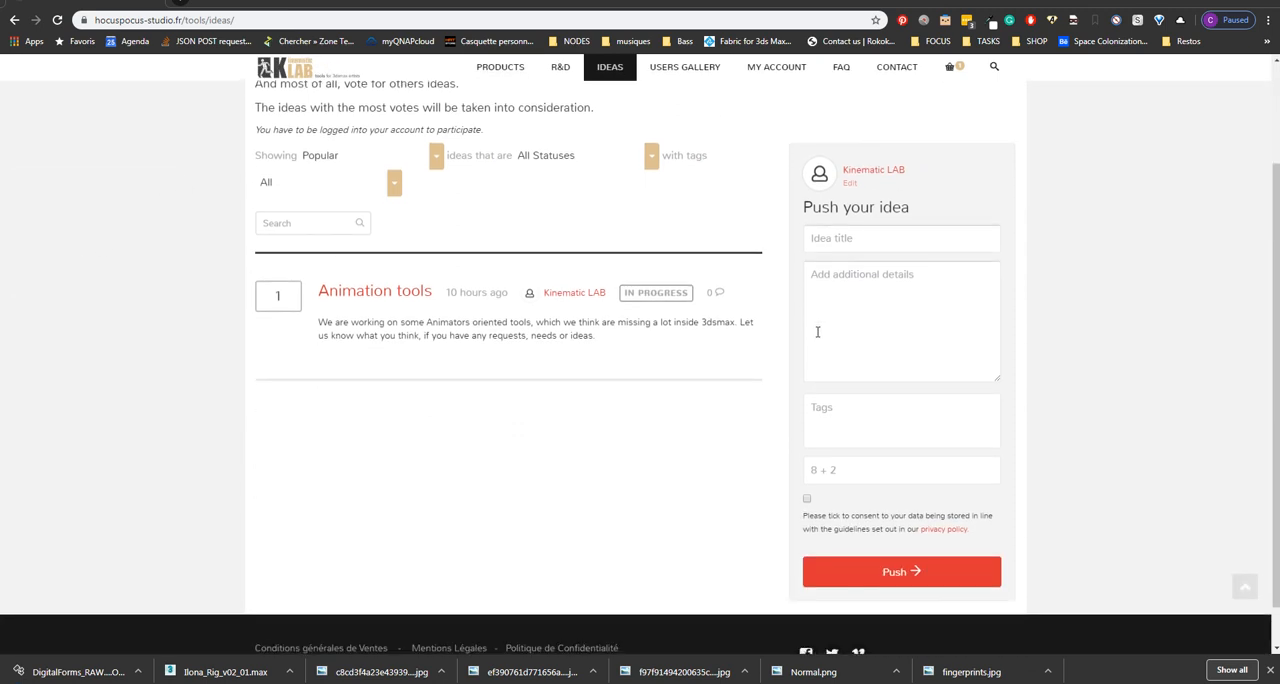
click(900, 238)
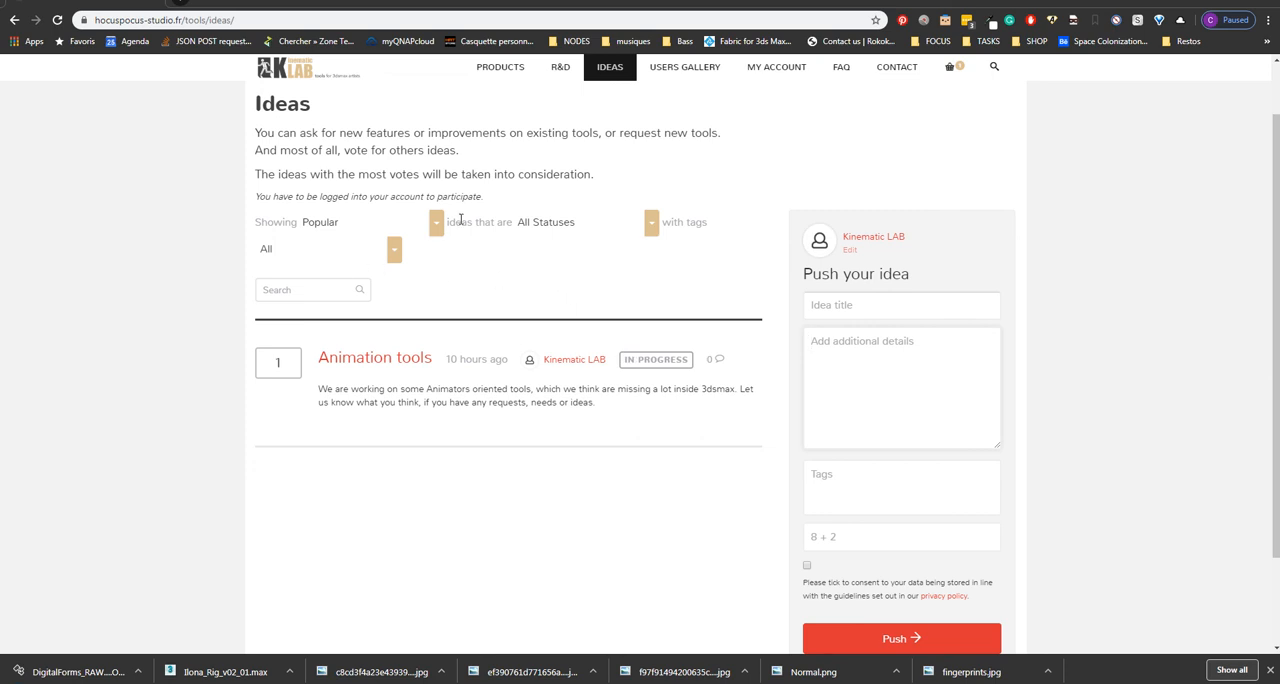
mouse_move(188, 274)
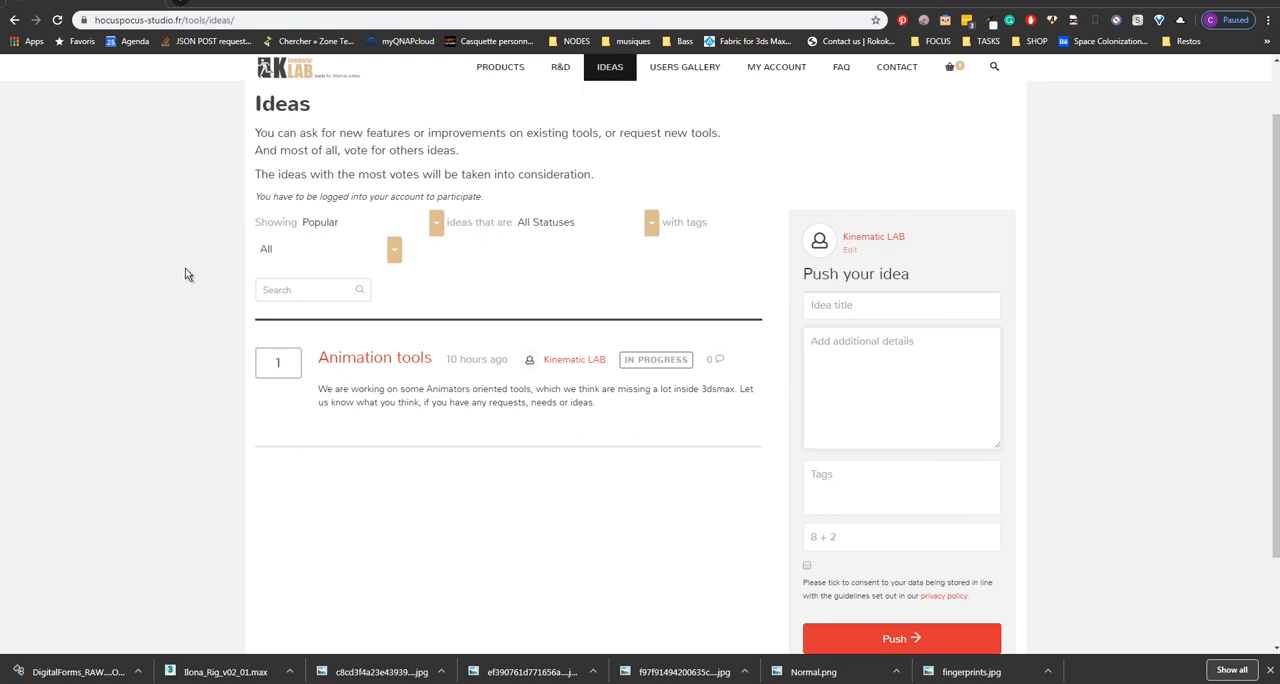
mouse_move(152, 250)
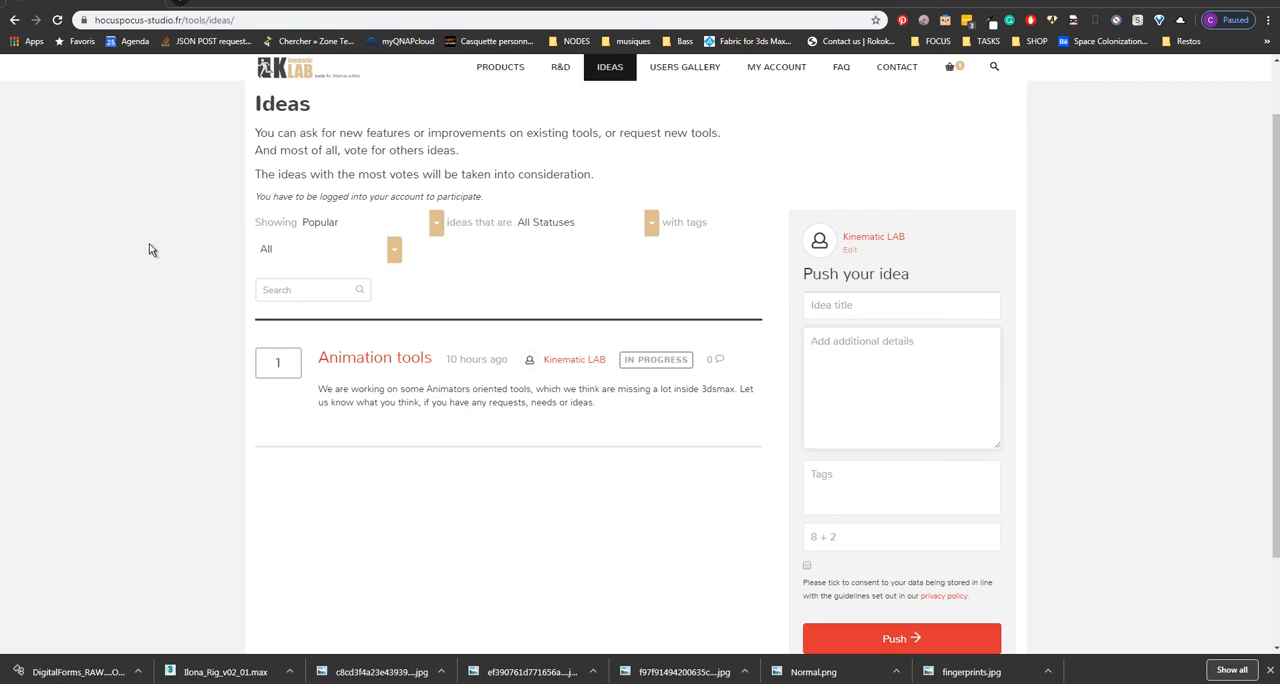
mouse_move(212, 236)
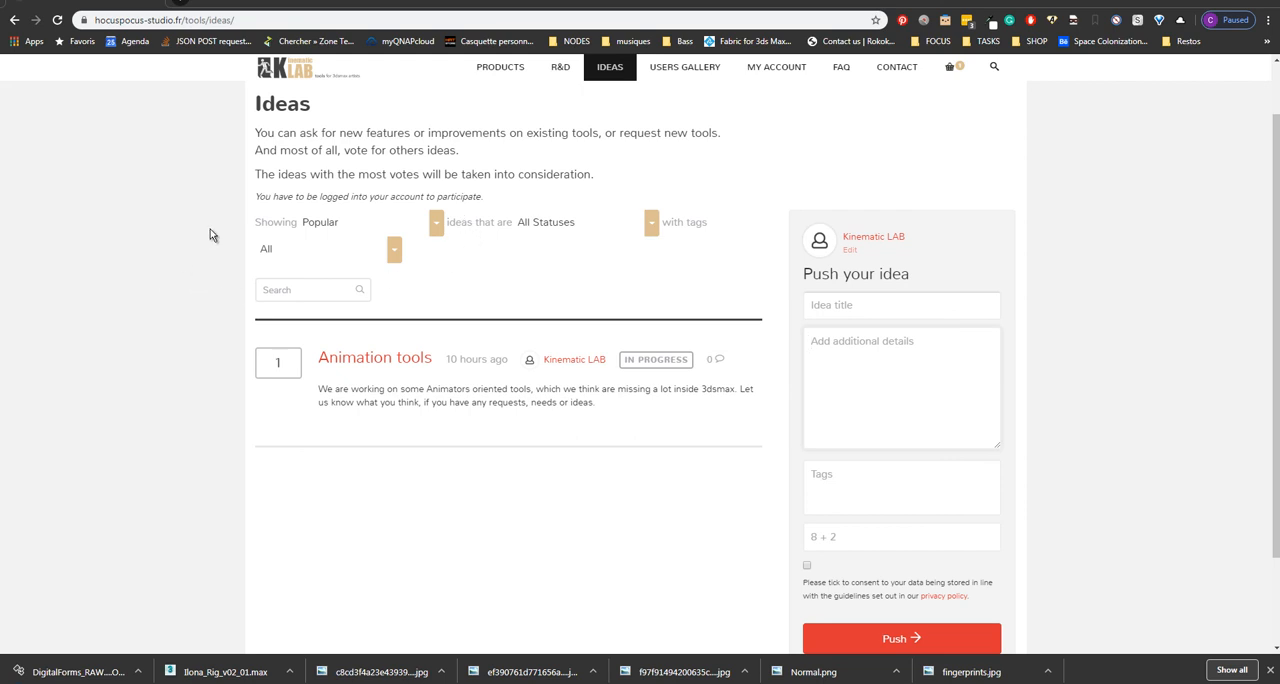
mouse_move(184, 236)
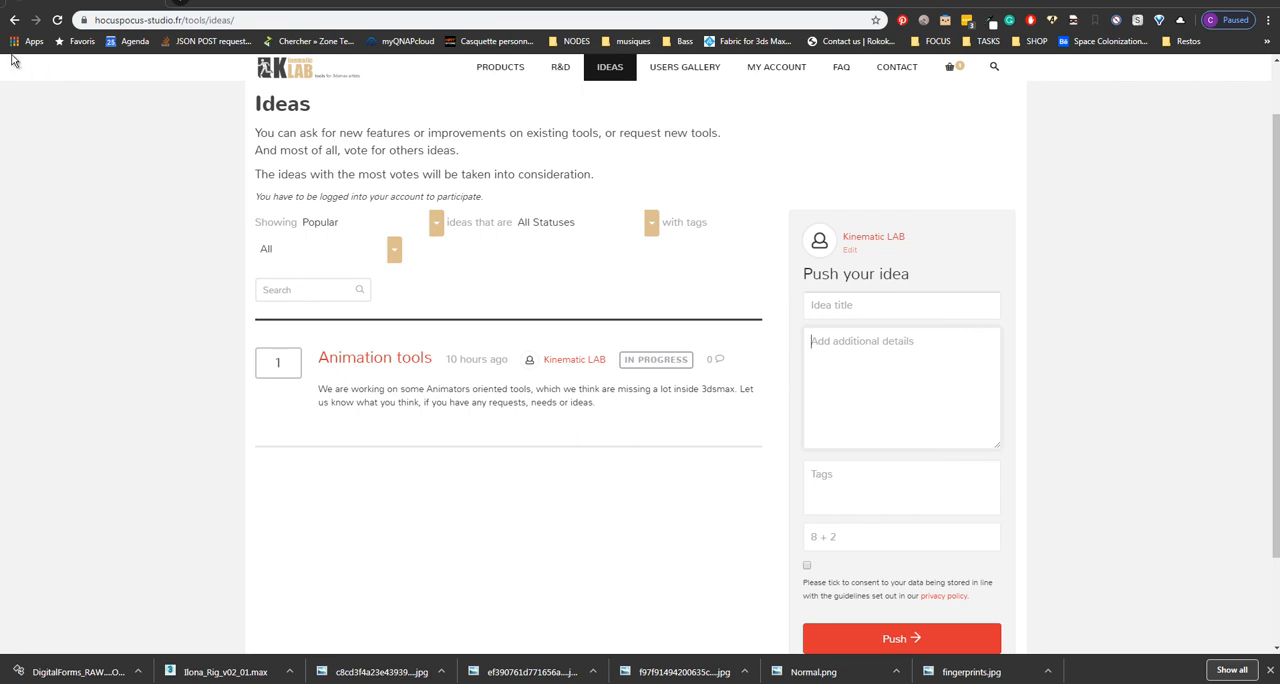
mouse_move(136, 178)
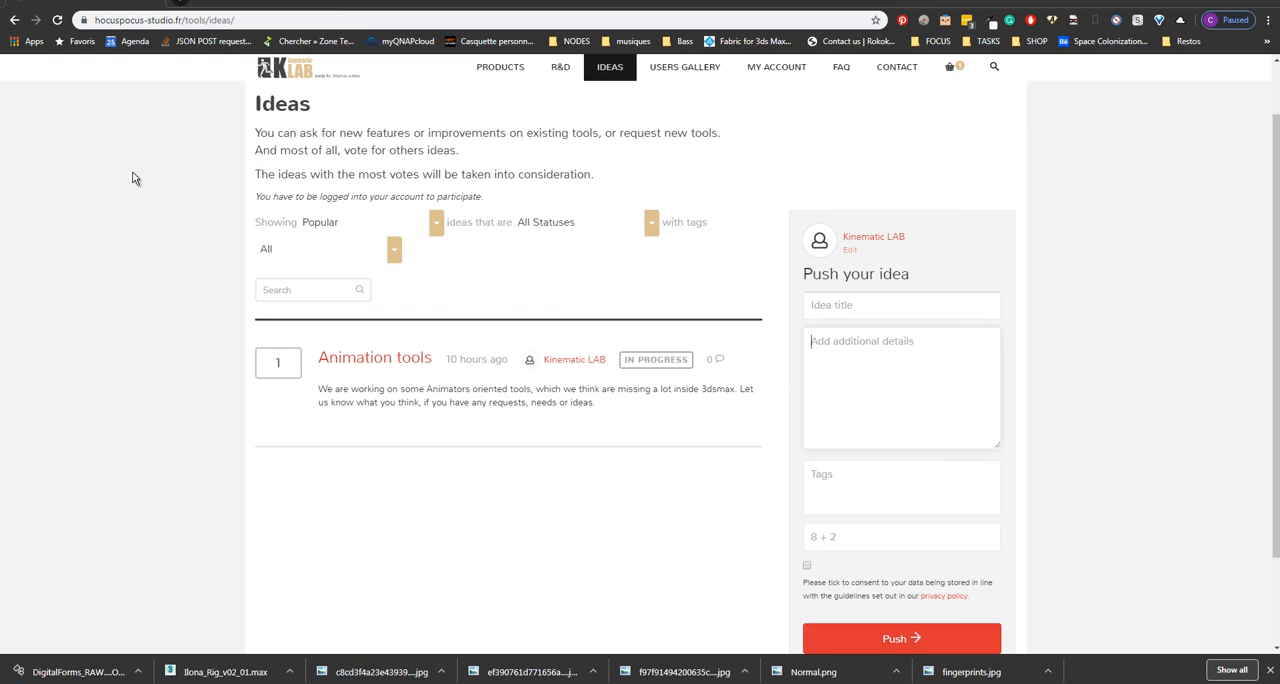